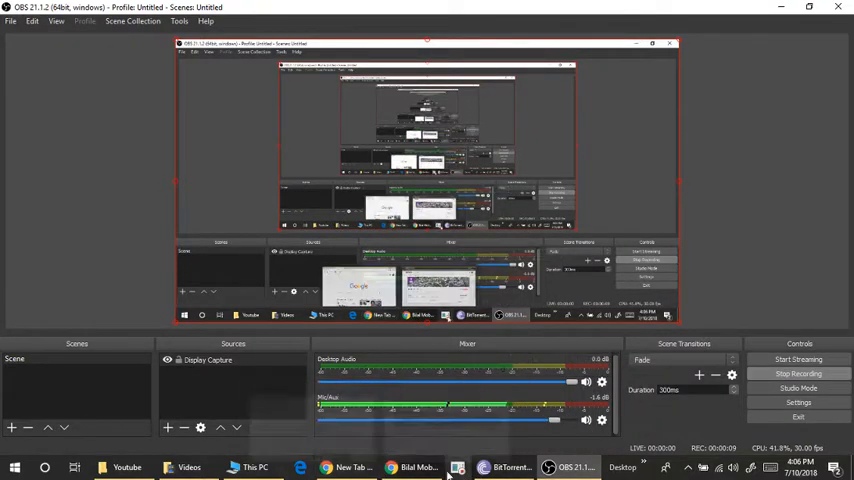
Bring the YouTube channel home page to the front via the taskbar
click(412, 468)
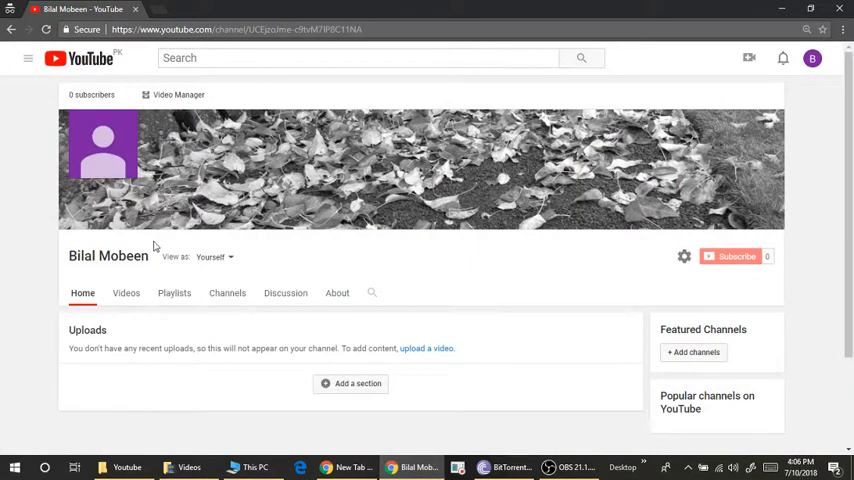
mouse_move(30, 252)
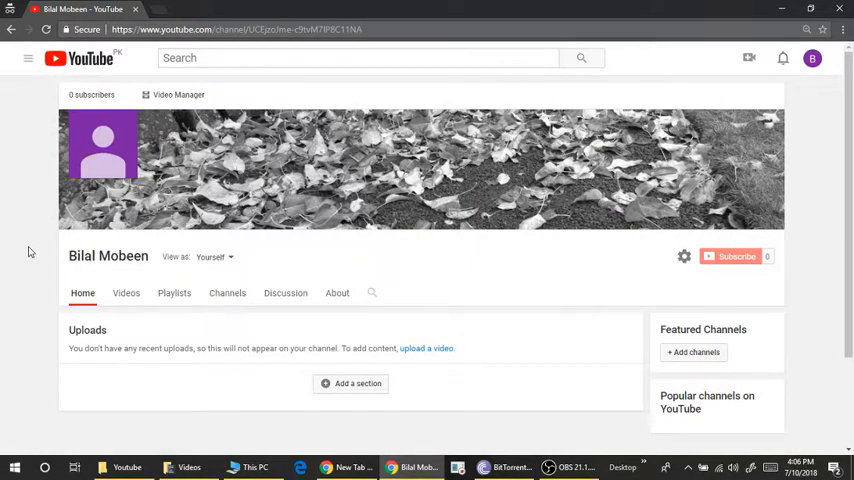
mouse_move(100, 280)
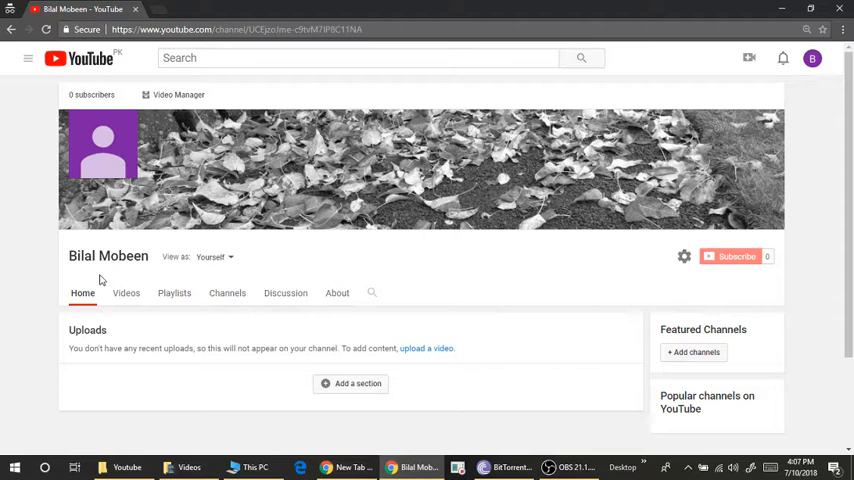
mouse_move(520, 272)
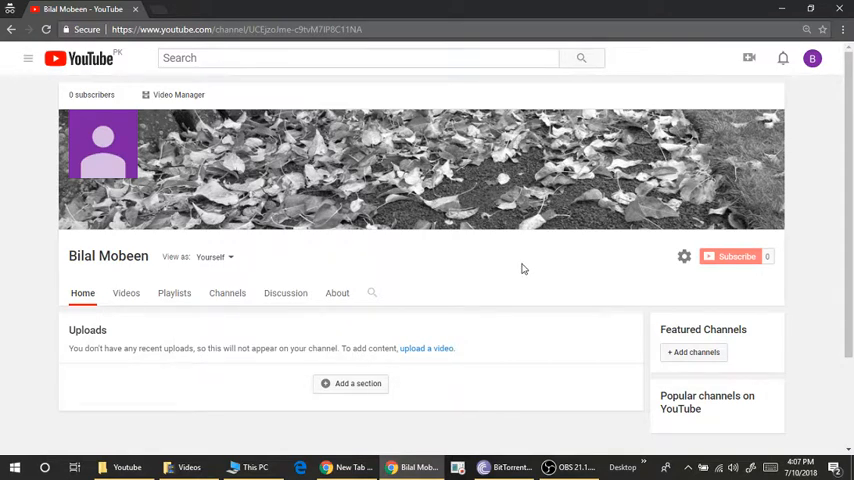
mouse_move(308, 200)
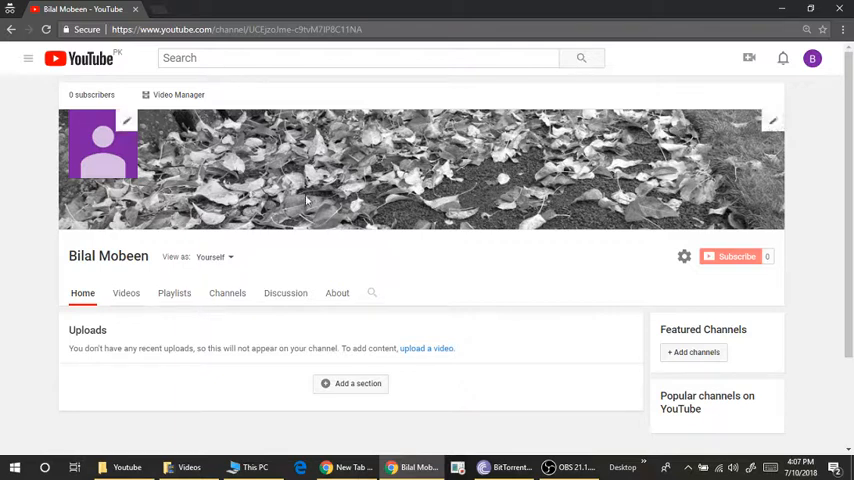
mouse_move(108, 256)
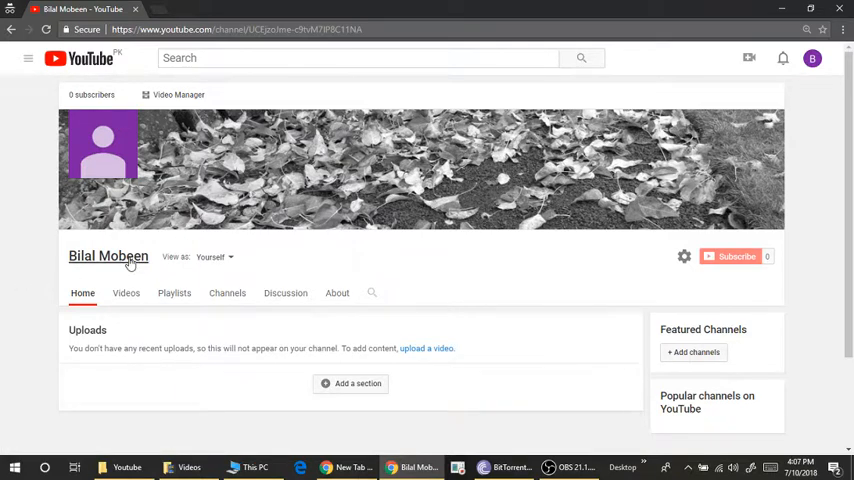
mouse_move(80, 196)
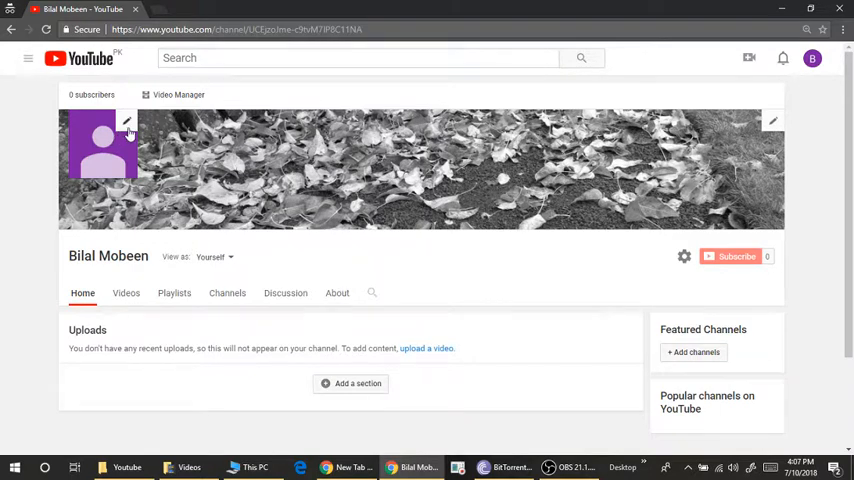
mouse_move(128, 122)
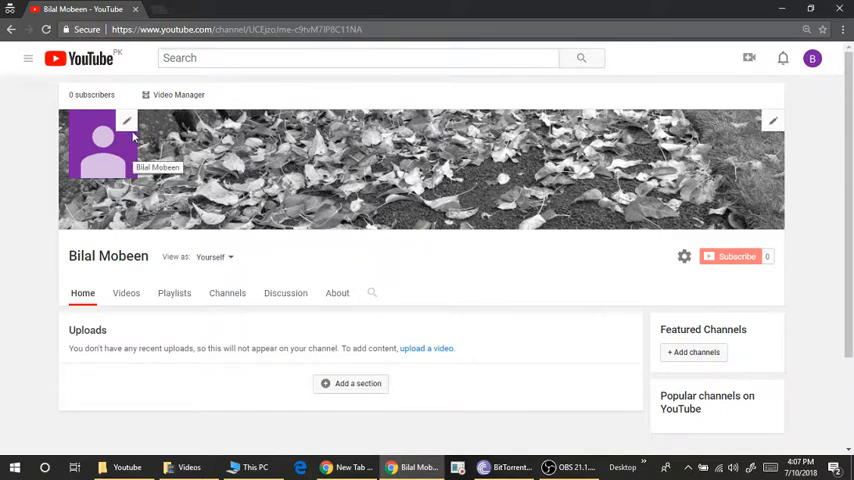
mouse_move(330, 284)
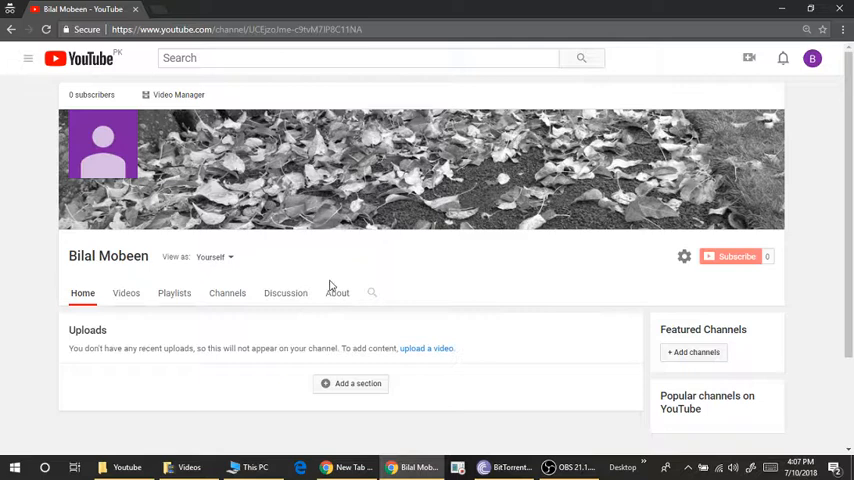
mouse_move(492, 272)
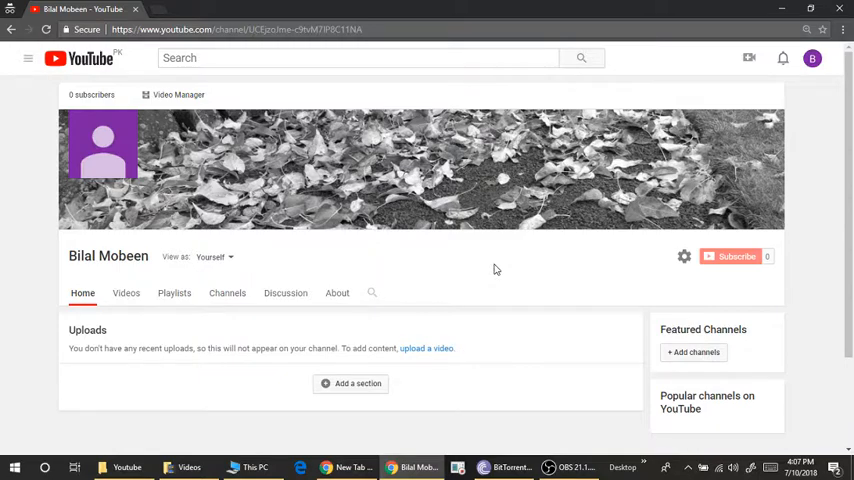
mouse_move(660, 74)
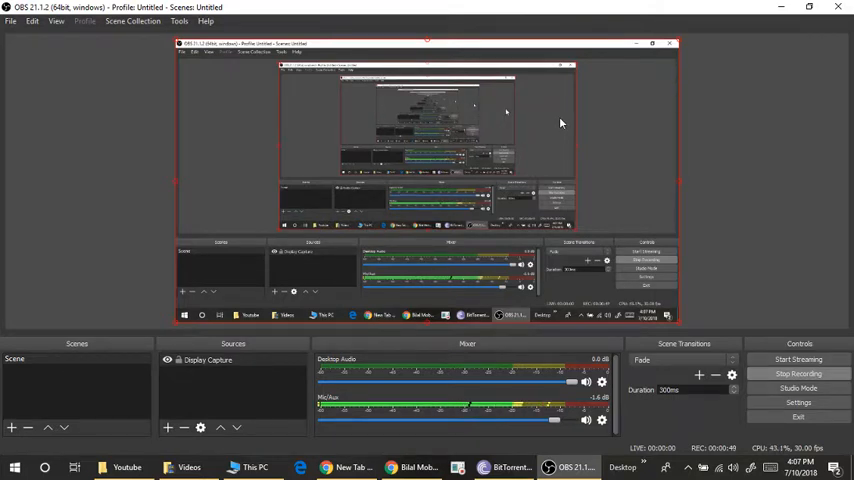
mouse_move(24, 8)
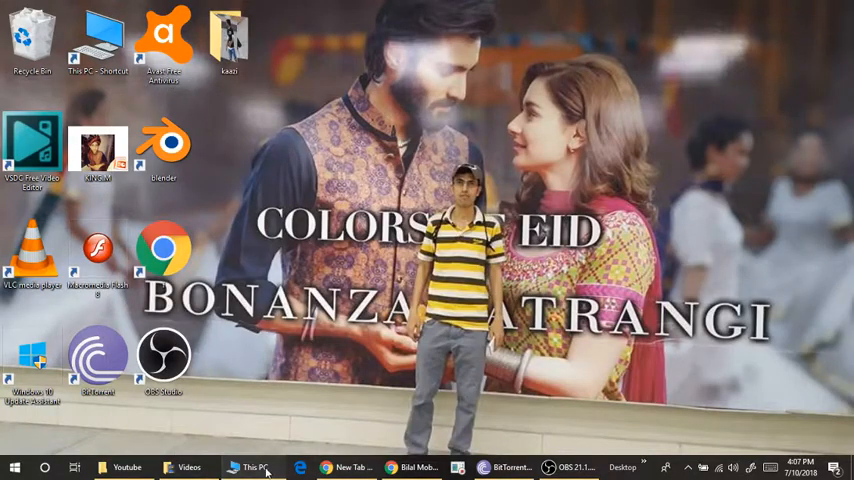
Open This PC and bring up the Windows System properties window from its context menu
click(252, 468)
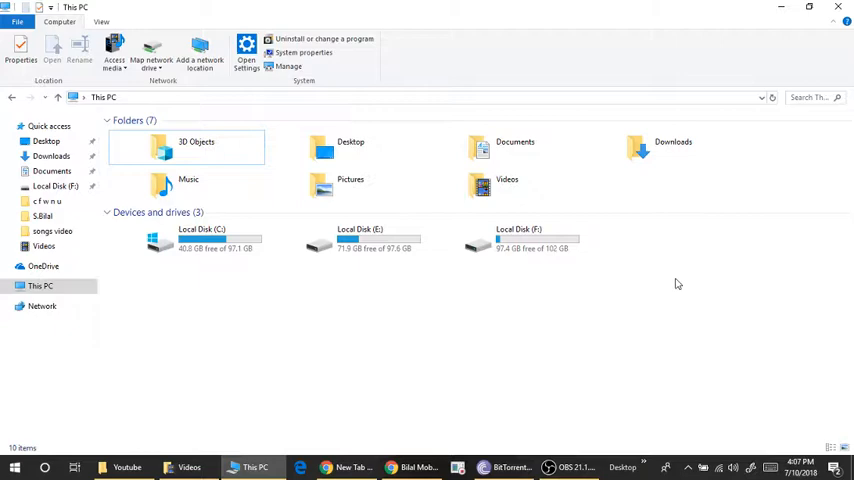
right_click(676, 284)
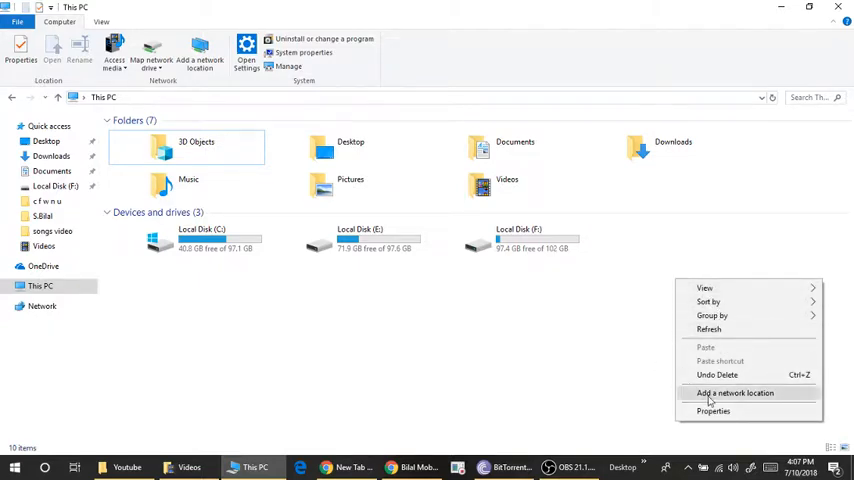
click(548, 318)
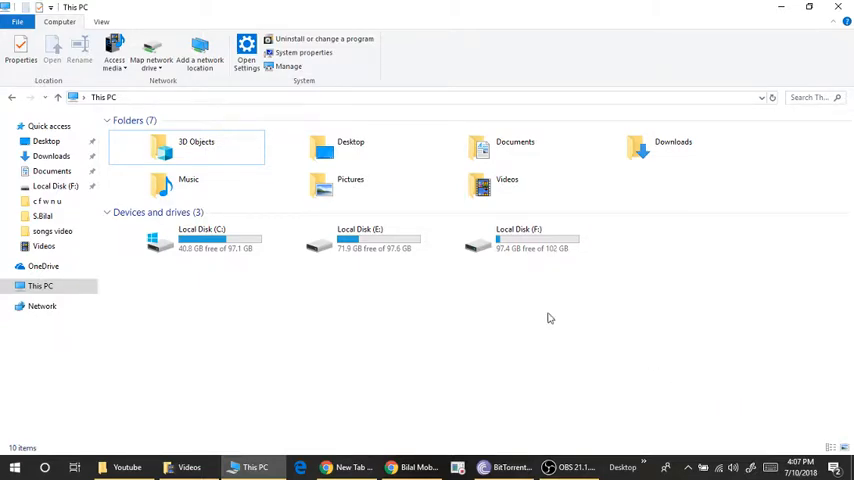
click(304, 52)
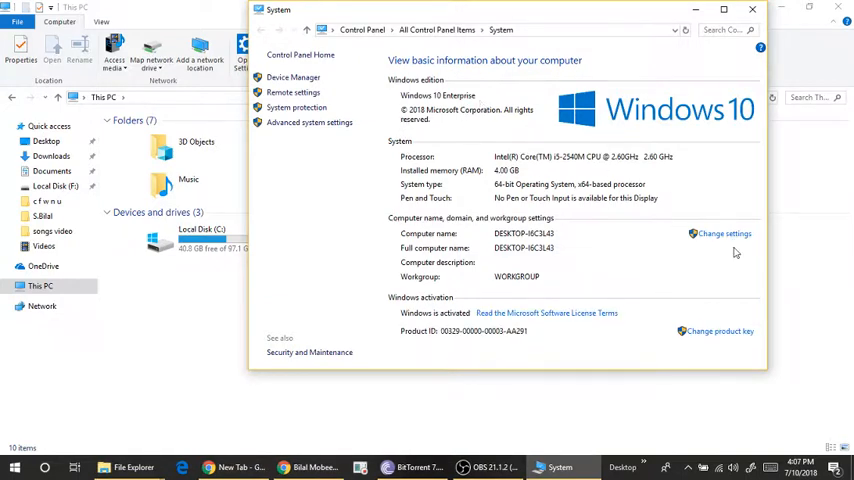
mouse_move(578, 296)
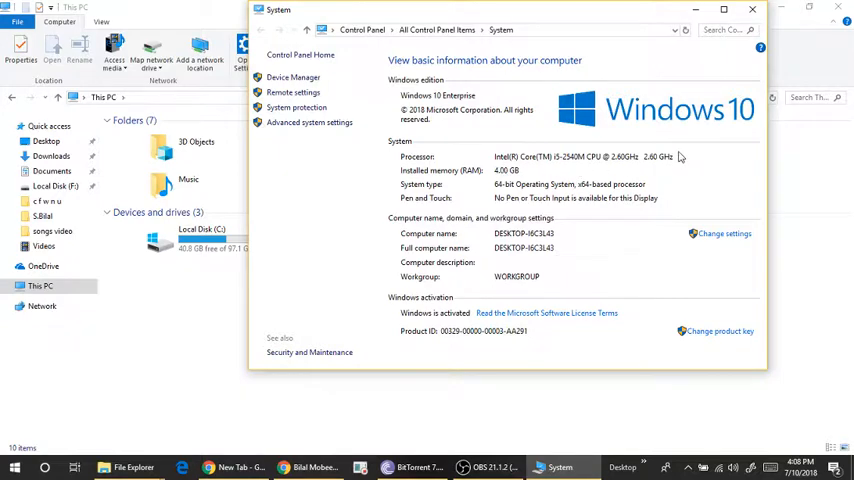
mouse_move(622, 168)
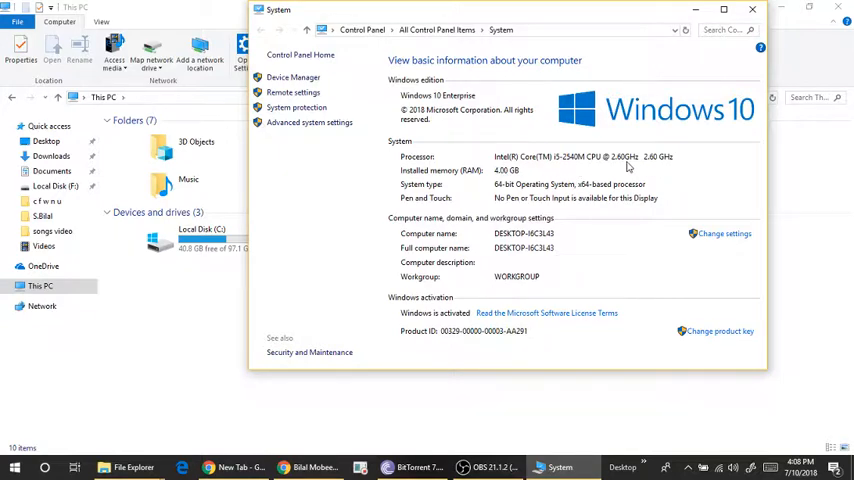
mouse_move(520, 200)
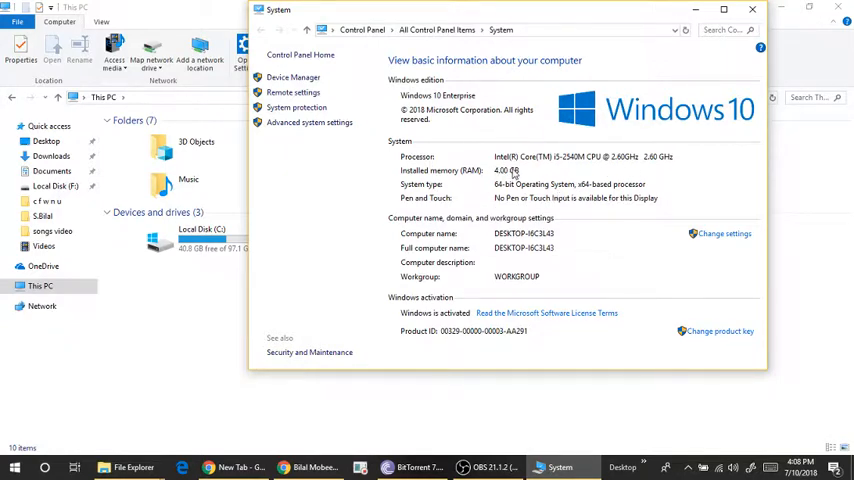
mouse_move(536, 204)
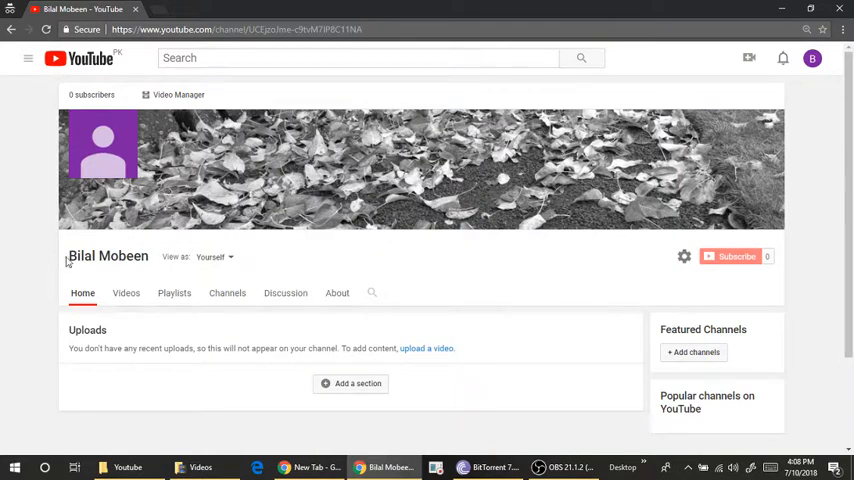
mouse_move(474, 276)
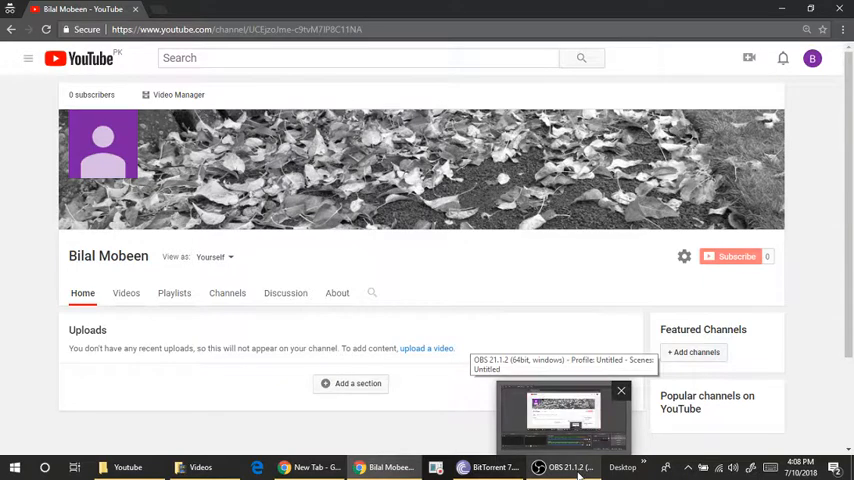
Bring the OBS Studio recording window back in front from the taskbar
click(564, 410)
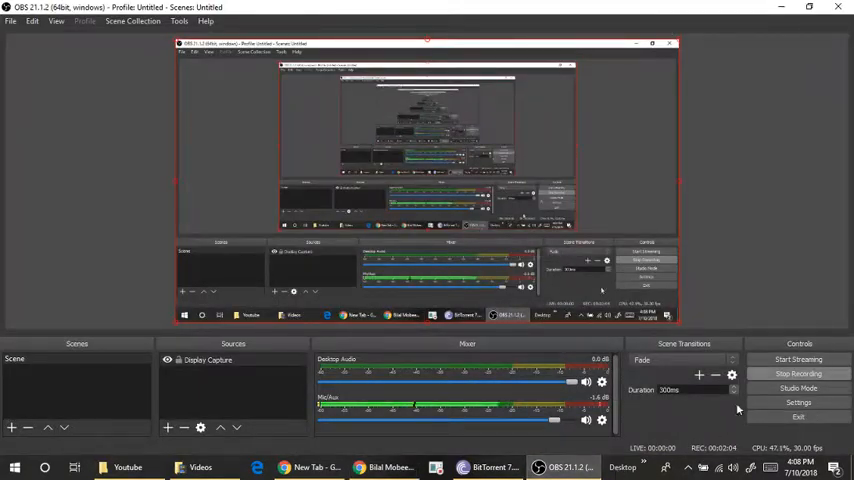